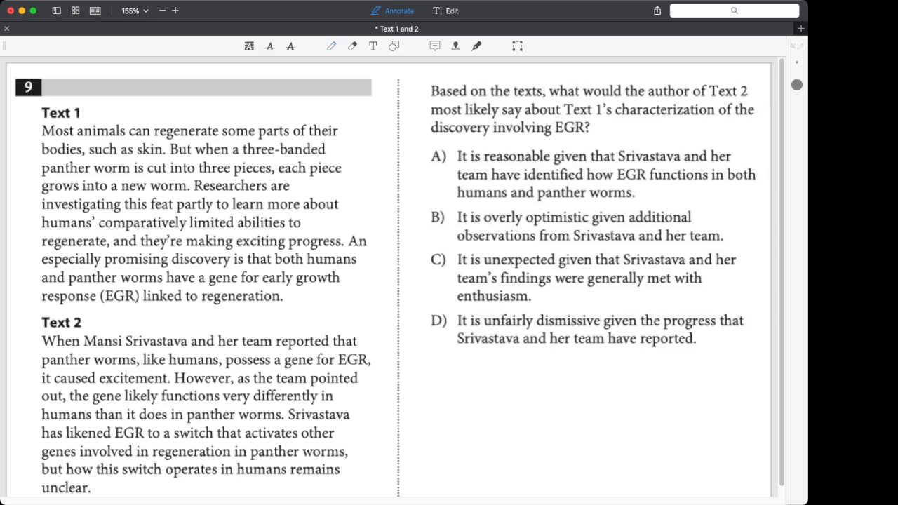
# - Select the pen tool to draw a freehand underline beneath 'Text 2' in the question stem
pyautogui.click(323, 46)
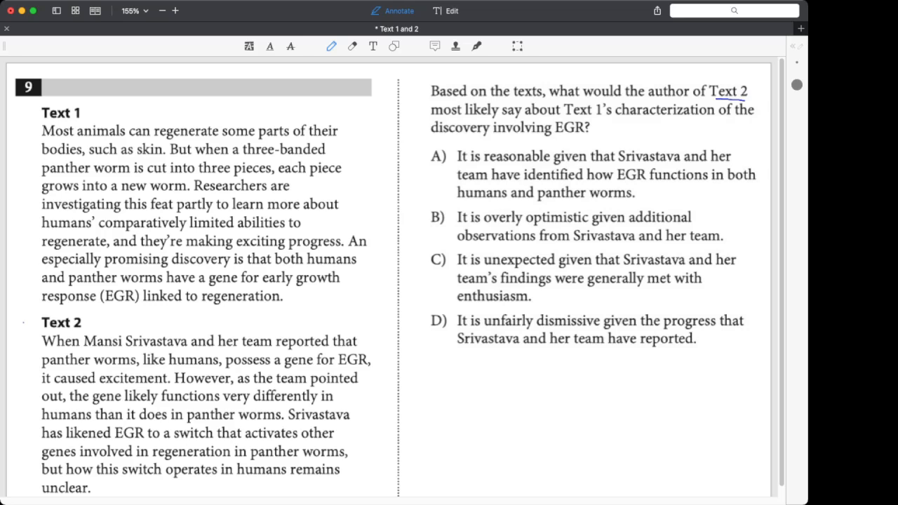
# - Draw an arrow pointing at the Text 2 heading
pyautogui.moveTo(21, 330); pyautogui.dragTo(39, 320)
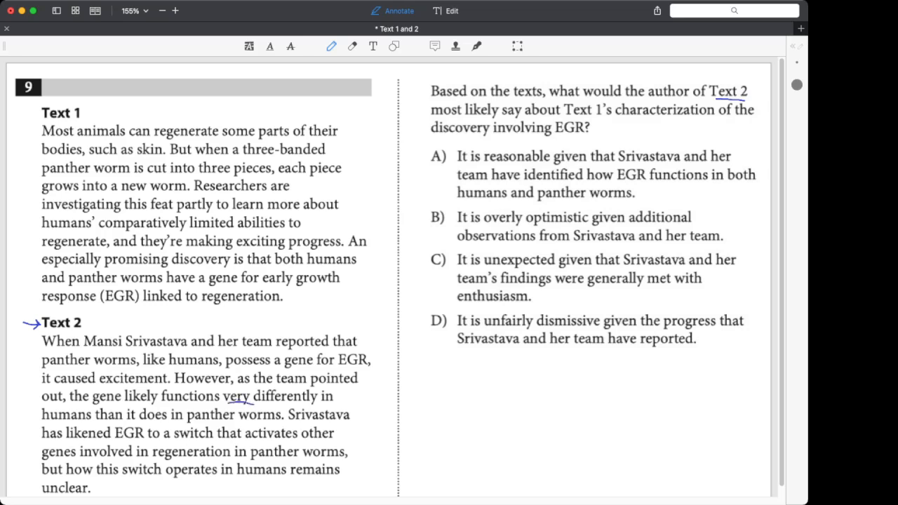
# - Extend the underline to cover 'very differently' and underline 'However' in Text 2
pyautogui.moveTo(224, 405); pyautogui.dragTo(323, 405)
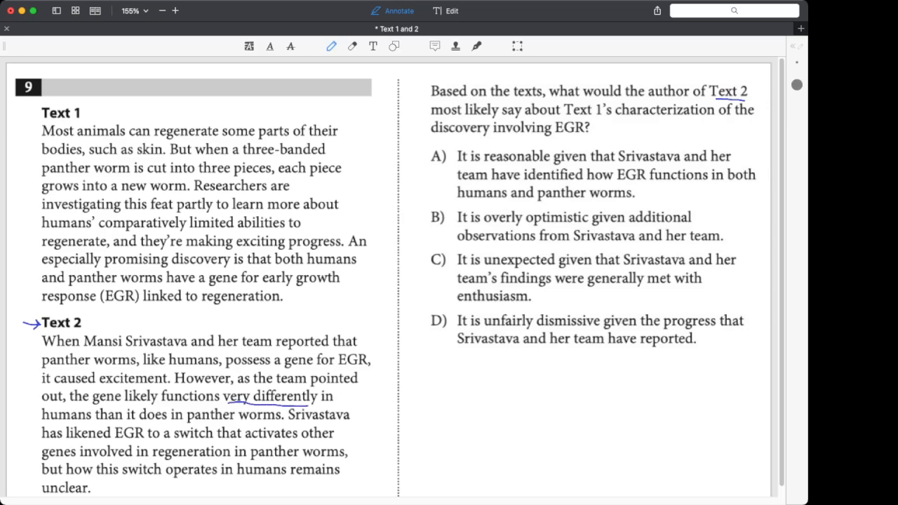
pyautogui.moveTo(171, 390); pyautogui.dragTo(230, 389)
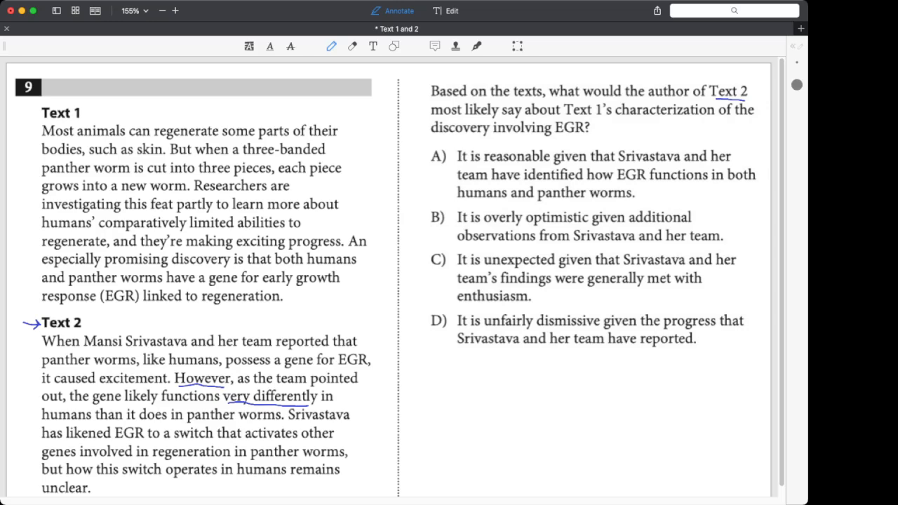
pyautogui.click(439, 228)
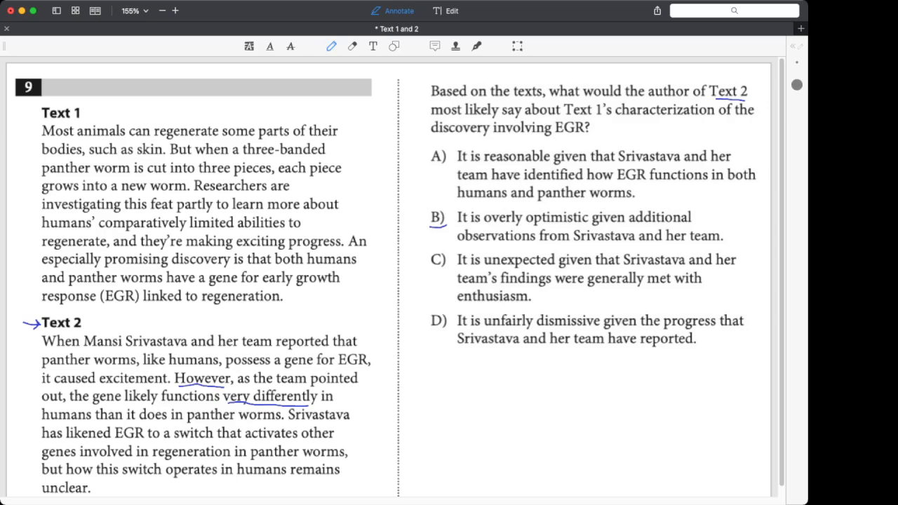
# - Underline the word 'exciting' in the Text 1 passage
pyautogui.moveTo(241, 251); pyautogui.dragTo(287, 251)
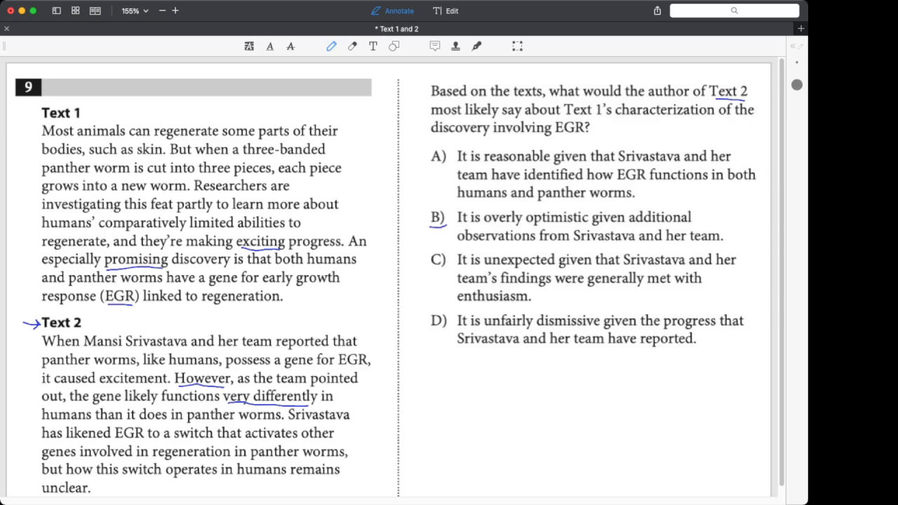
# - Add typed notes '#1: excited' and '#2: unclear' below the answer choices
pyautogui.click(370, 46)
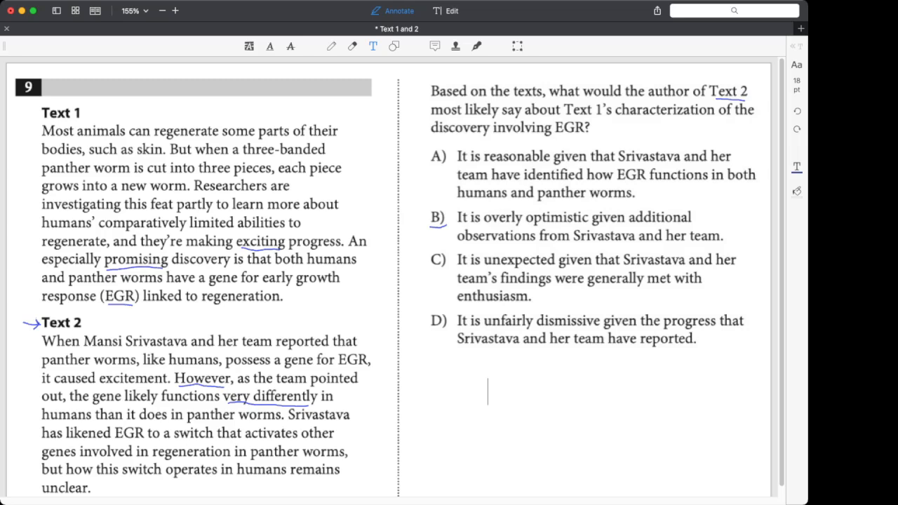
pyautogui.write('#1:')
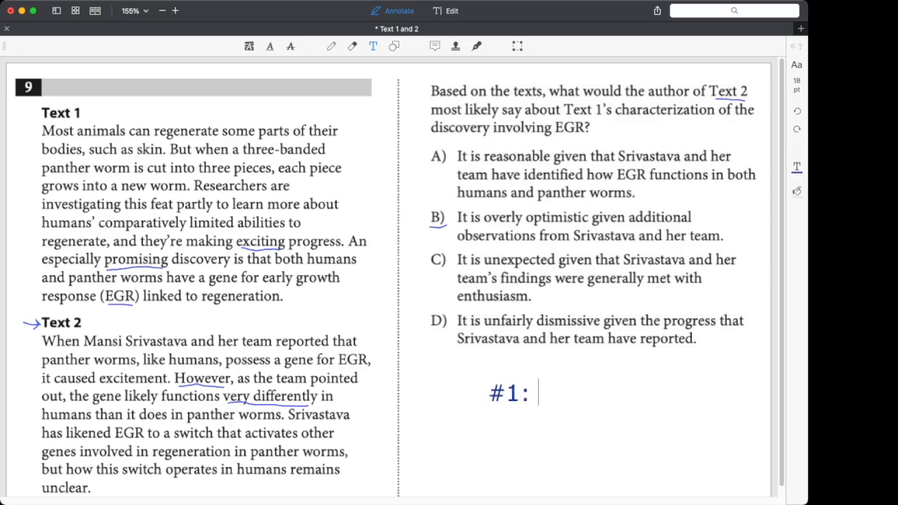
pyautogui.write('excited')
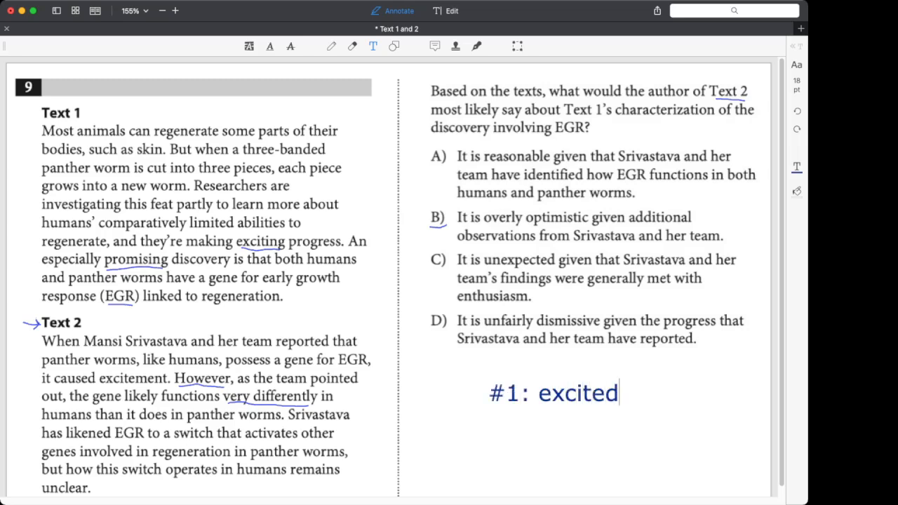
pyautogui.write('#2')
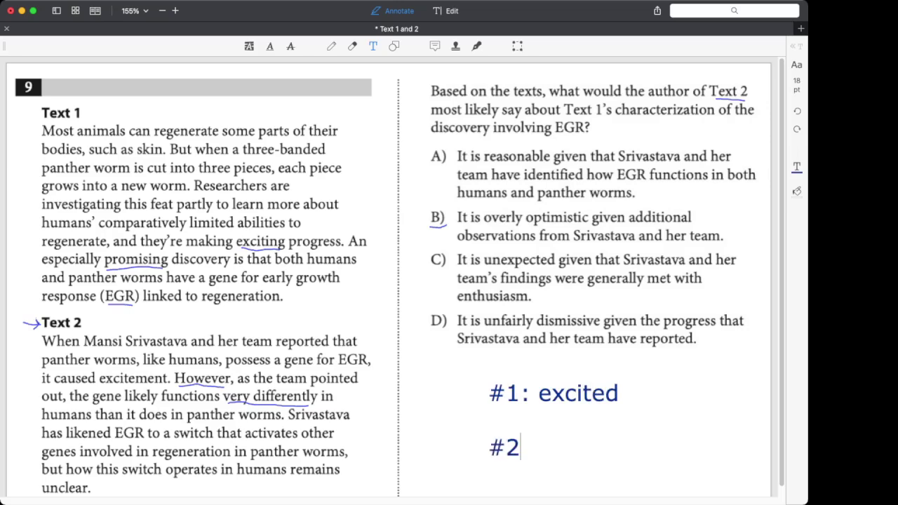
pyautogui.write('un')
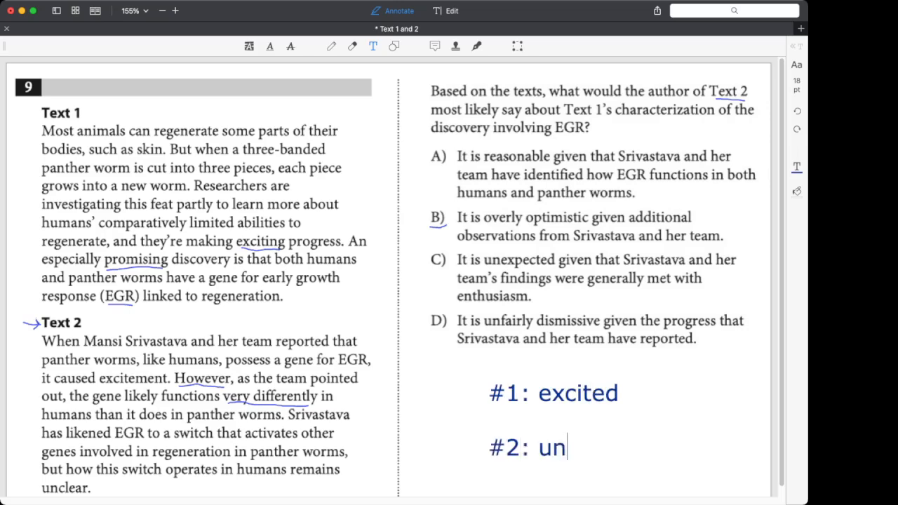
pyautogui.write('clear')
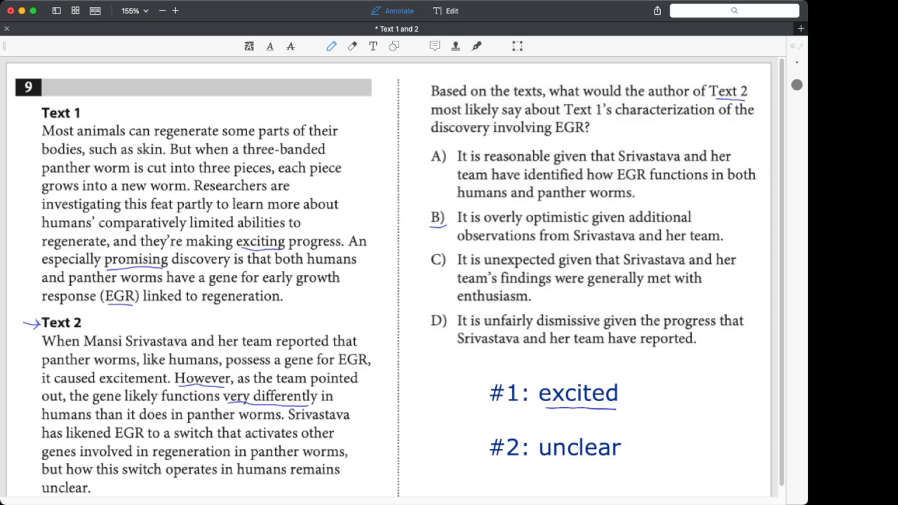
# - Draw X marks over choices A, C and D and a circle around choice B
pyautogui.moveTo(426, 163); pyautogui.dragTo(448, 153)
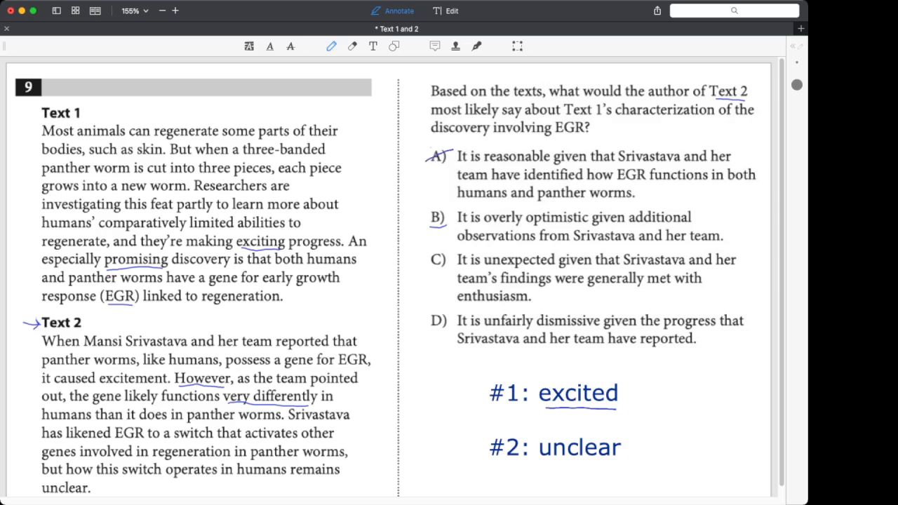
pyautogui.moveTo(432, 151); pyautogui.dragTo(446, 166)
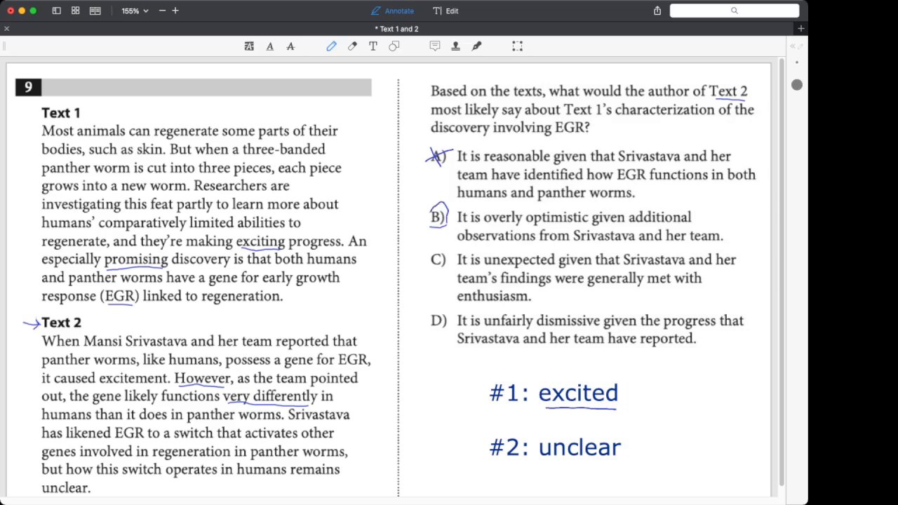
pyautogui.moveTo(435, 208); pyautogui.dragTo(448, 225)
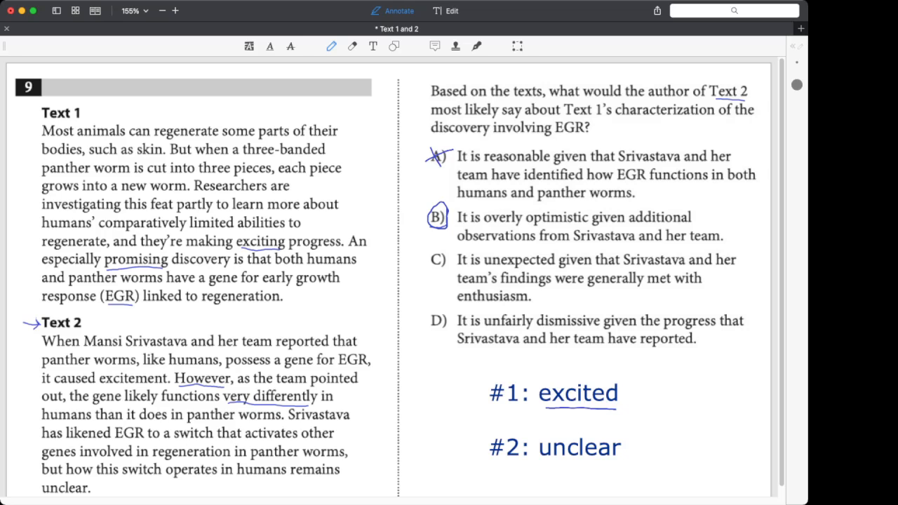
pyautogui.moveTo(438, 252); pyautogui.dragTo(446, 267)
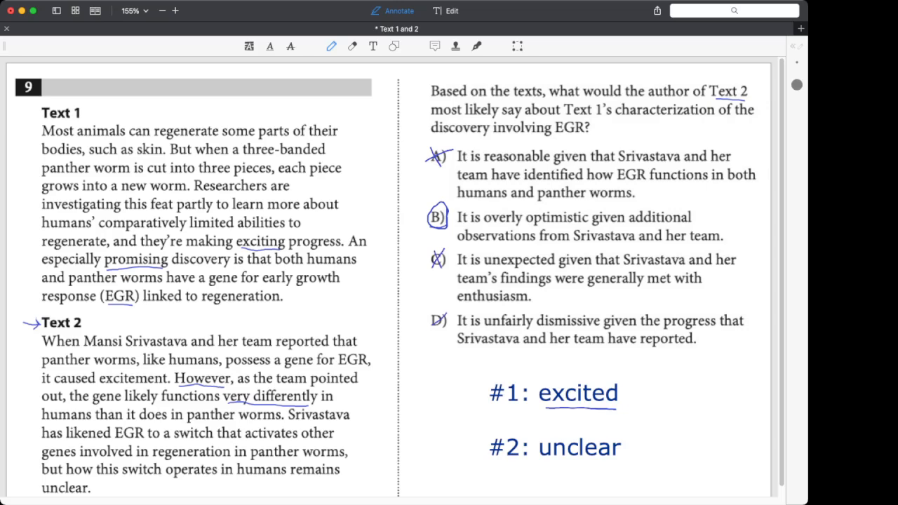
pyautogui.click(435, 320)
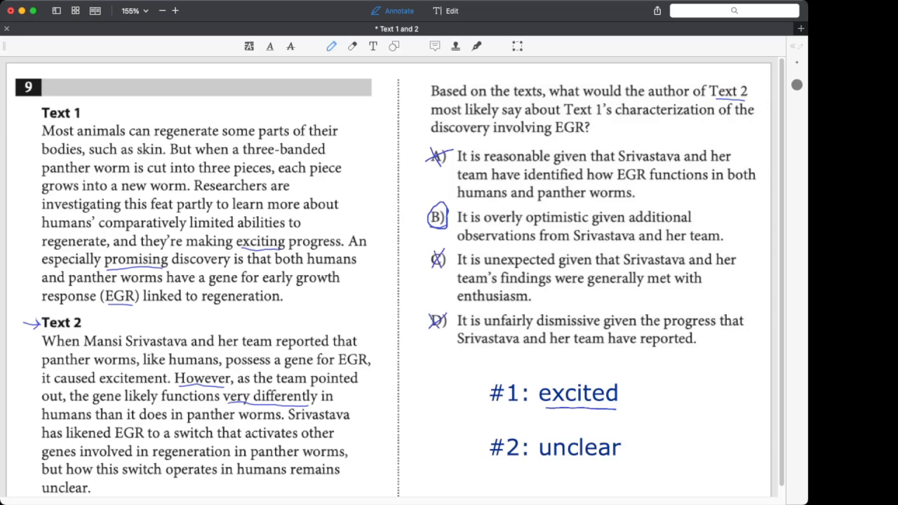